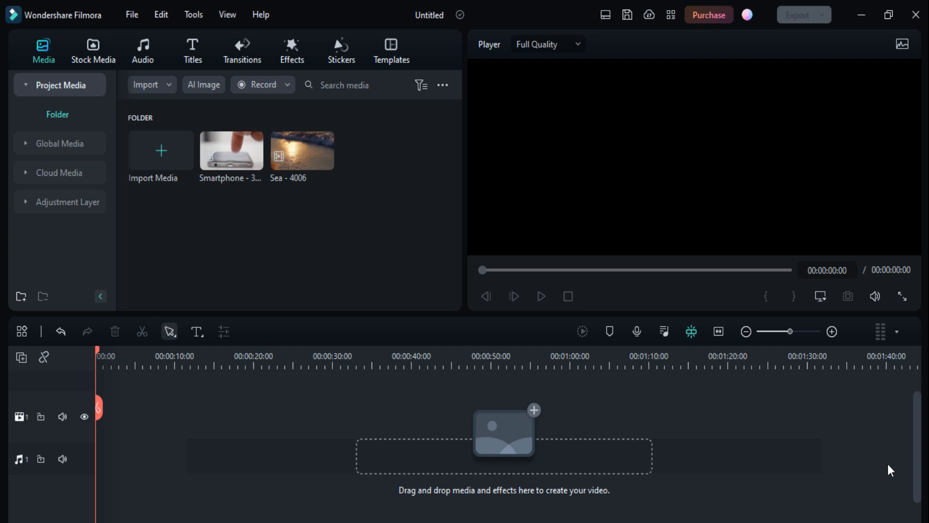
mouse_move(683, 25)
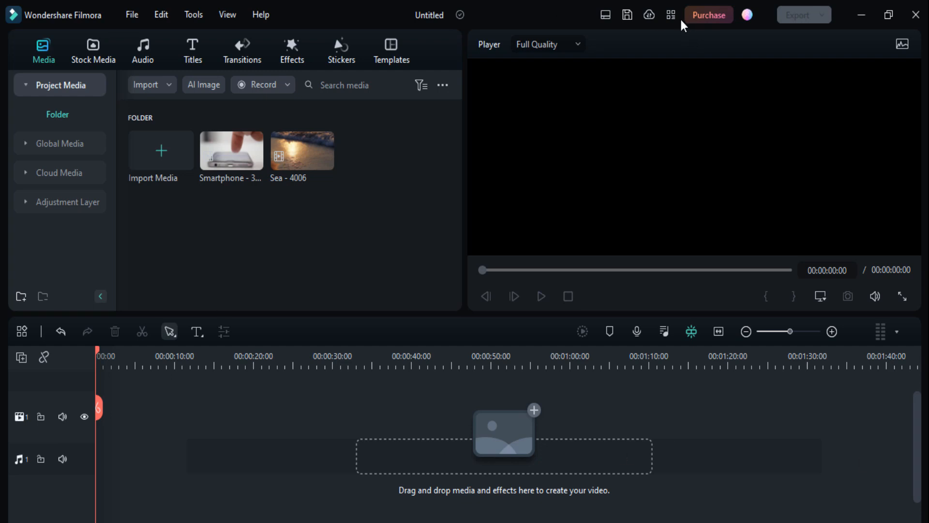
mouse_move(218, 153)
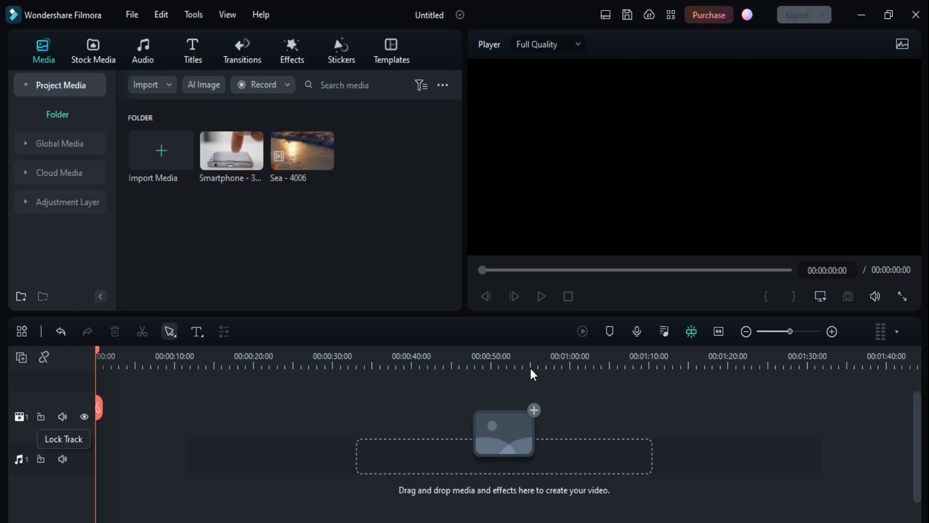
mouse_move(132, 419)
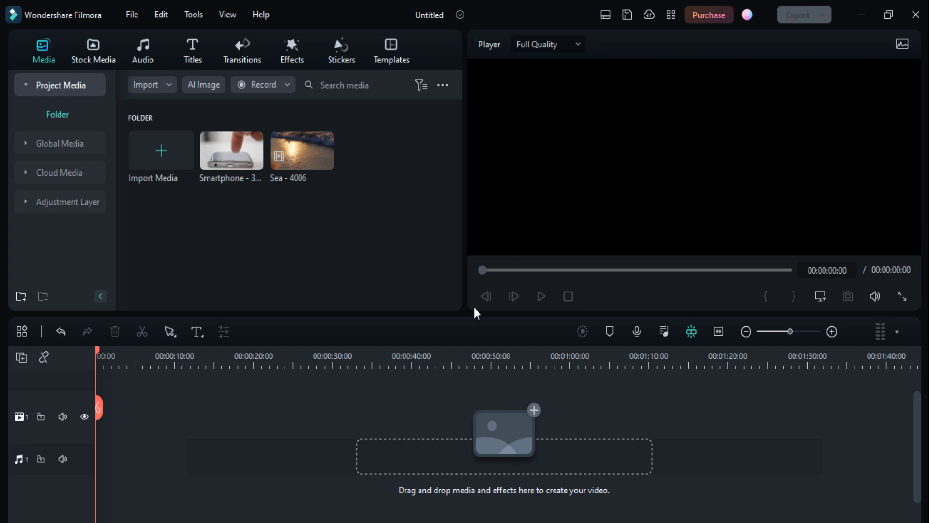
mouse_move(232, 159)
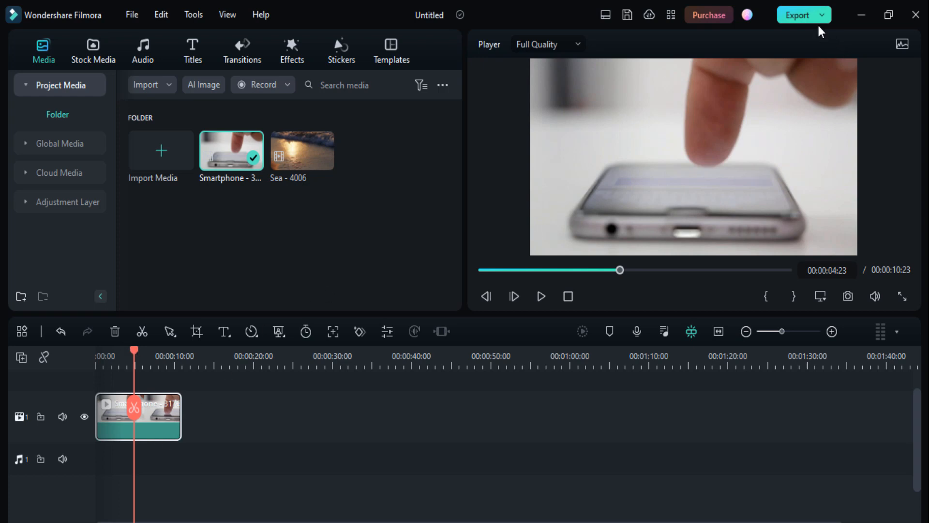
mouse_move(801, 38)
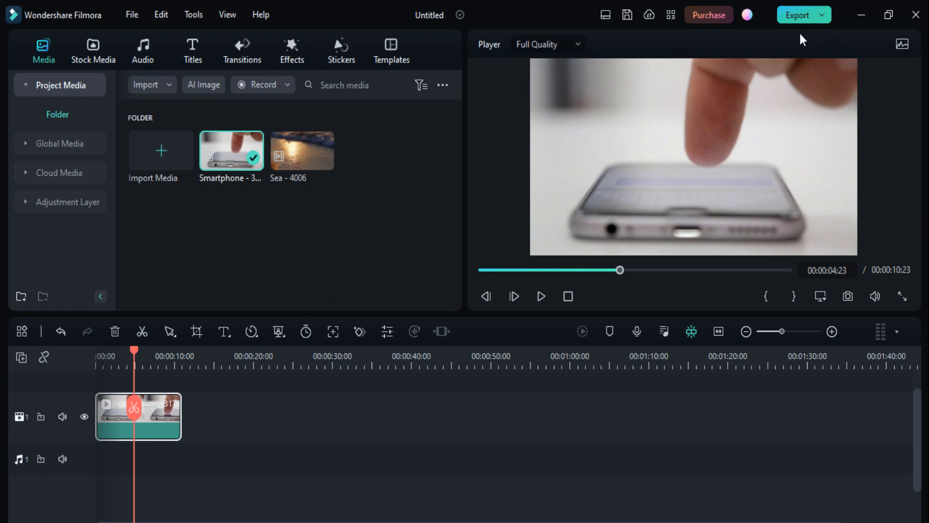
click(797, 15)
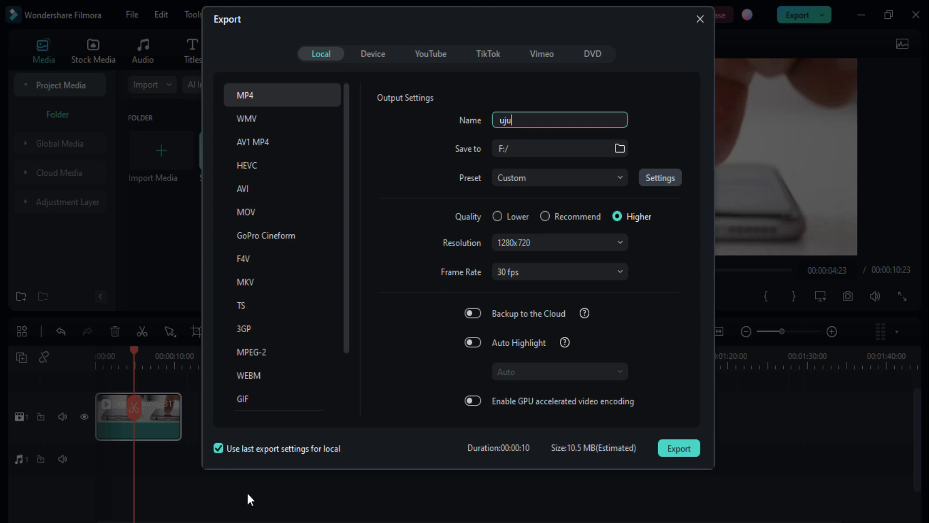
mouse_move(306, 455)
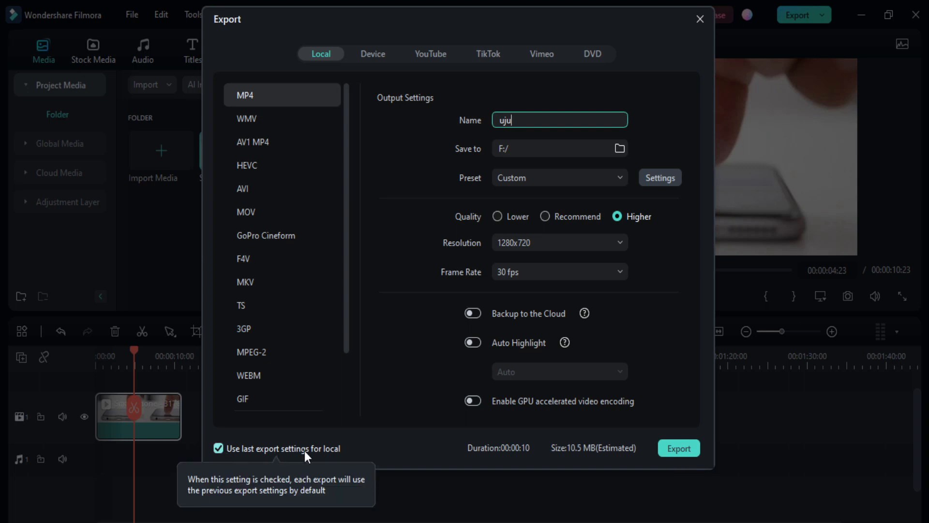
mouse_move(378, 404)
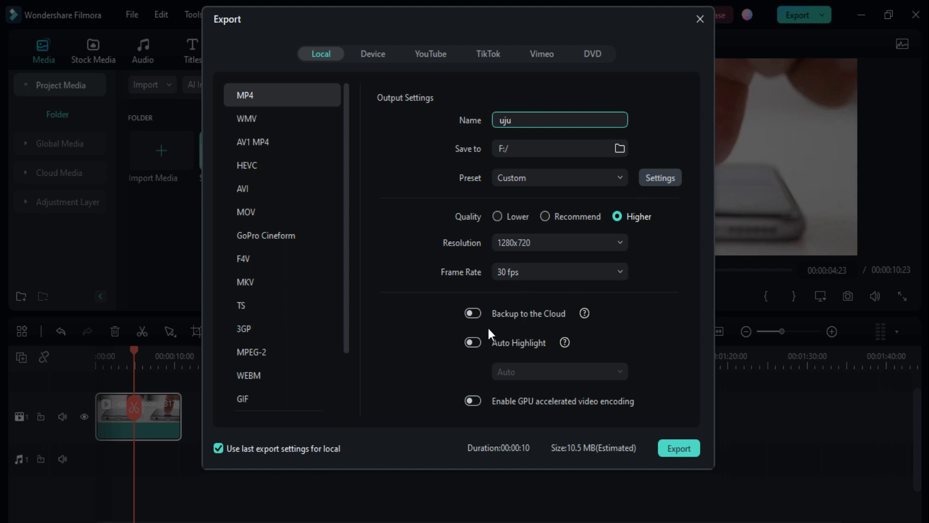
mouse_move(503, 337)
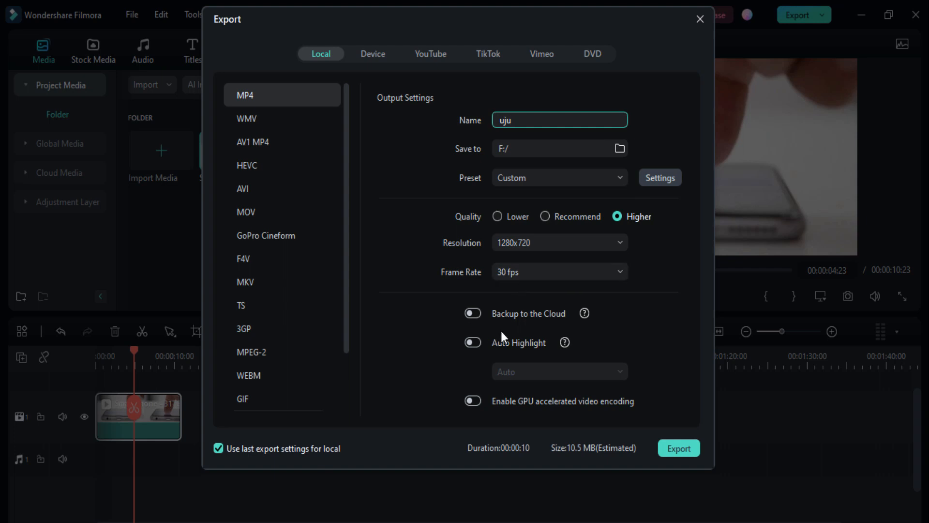
mouse_move(496, 297)
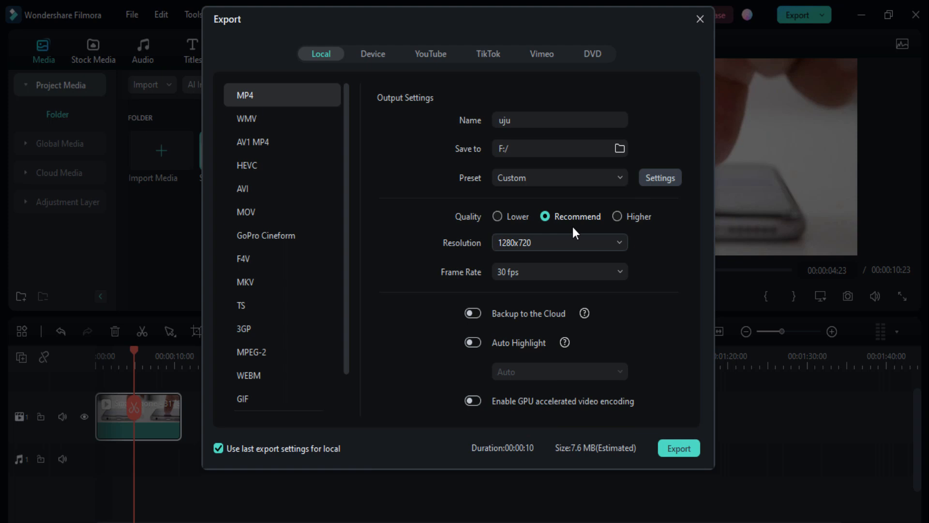
click(559, 119)
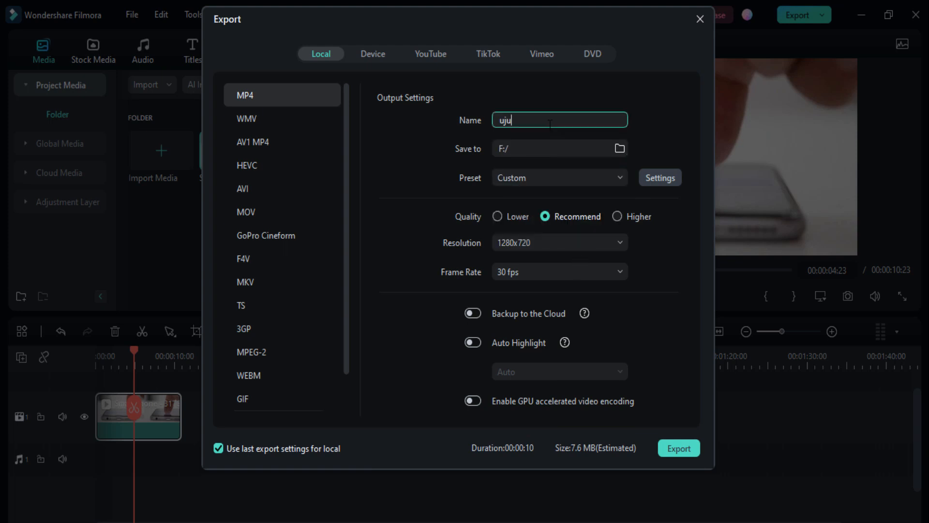
mouse_move(585, 313)
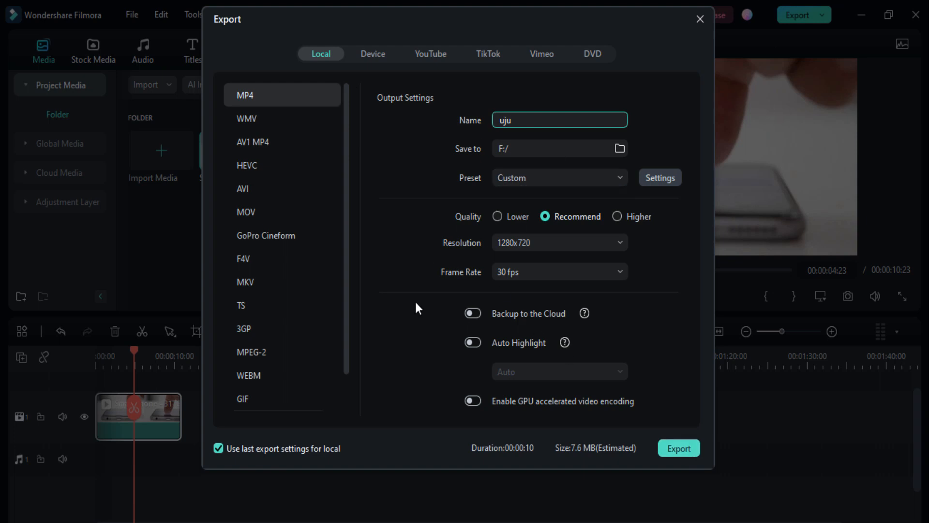
mouse_move(466, 330)
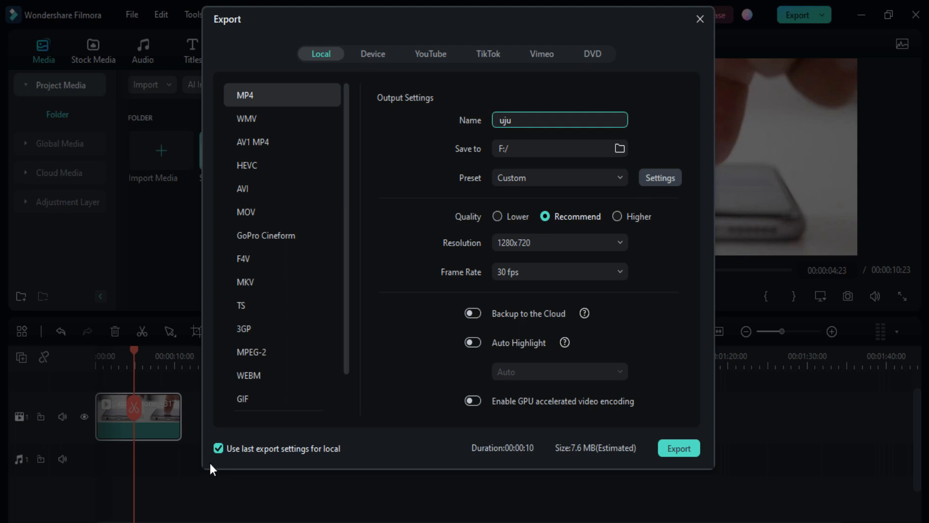
click(219, 448)
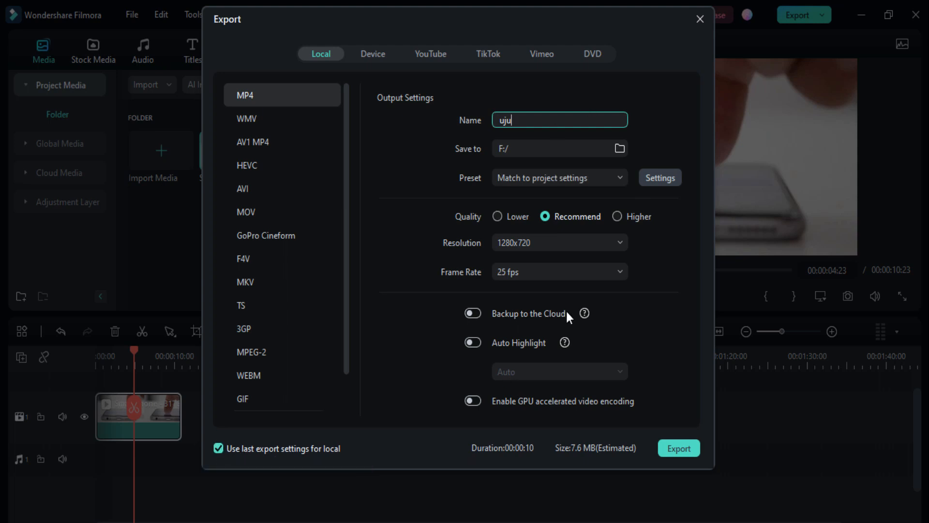
click(699, 19)
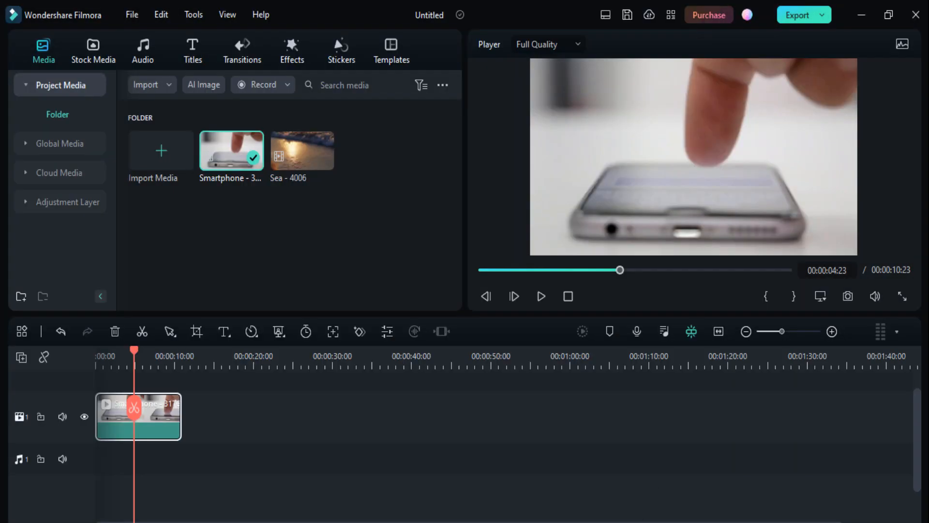
mouse_move(565, 421)
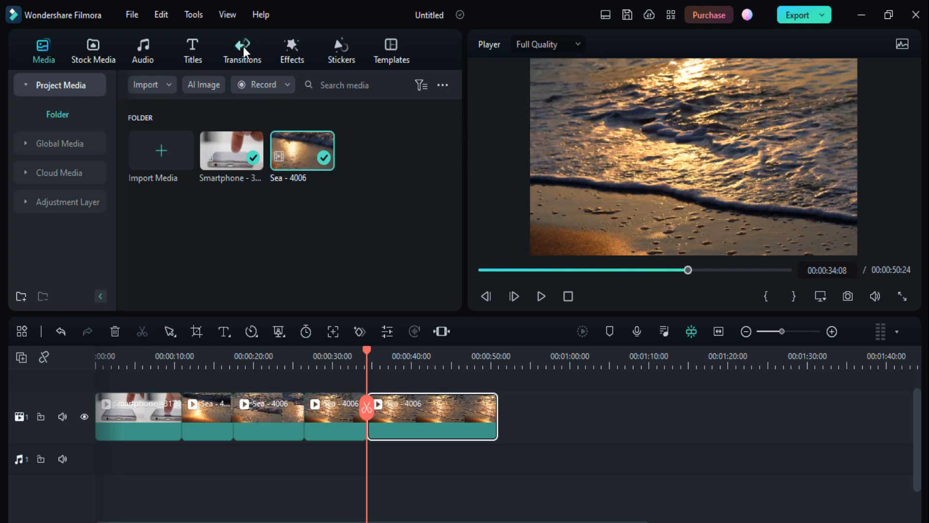
Open the Transitions library to pick a transition for the clips
click(242, 50)
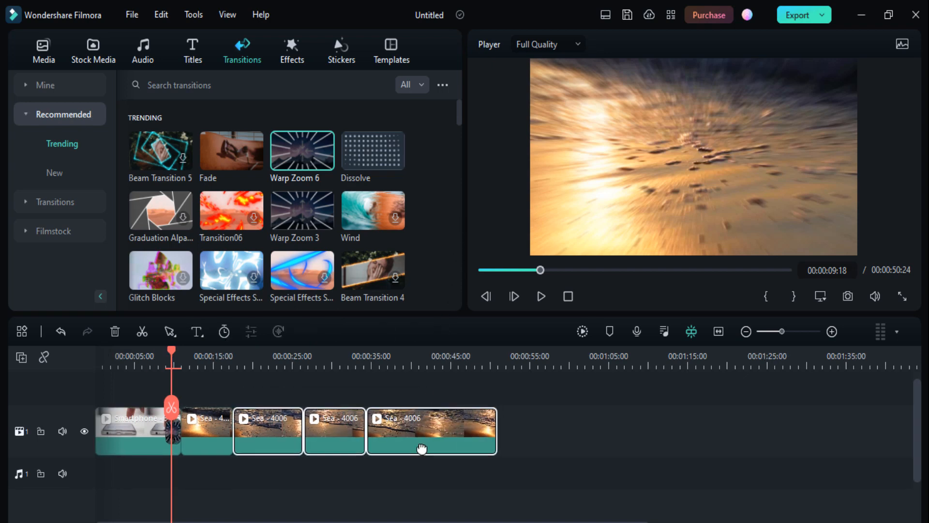
Delete the extra Sea clip, then play and pause the timeline to review it
right_click(431, 431)
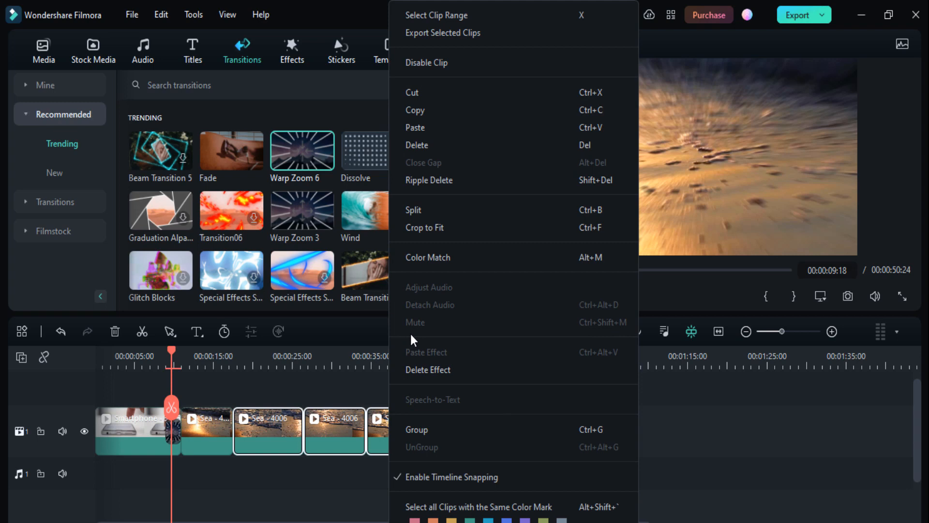
mouse_move(416, 145)
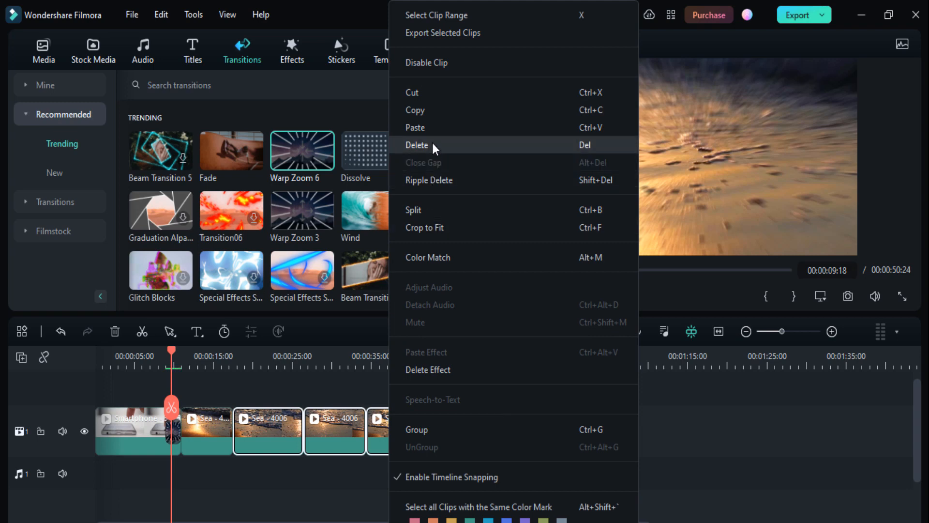
click(417, 146)
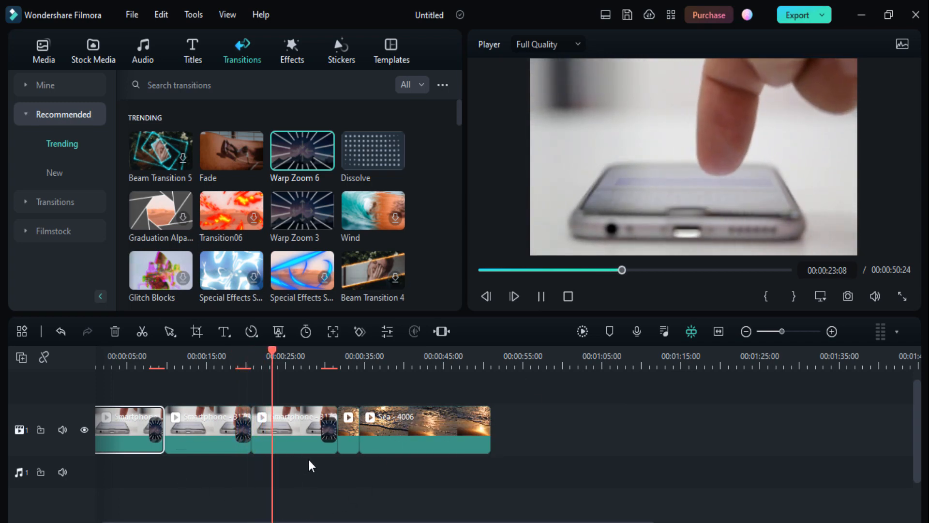
click(540, 296)
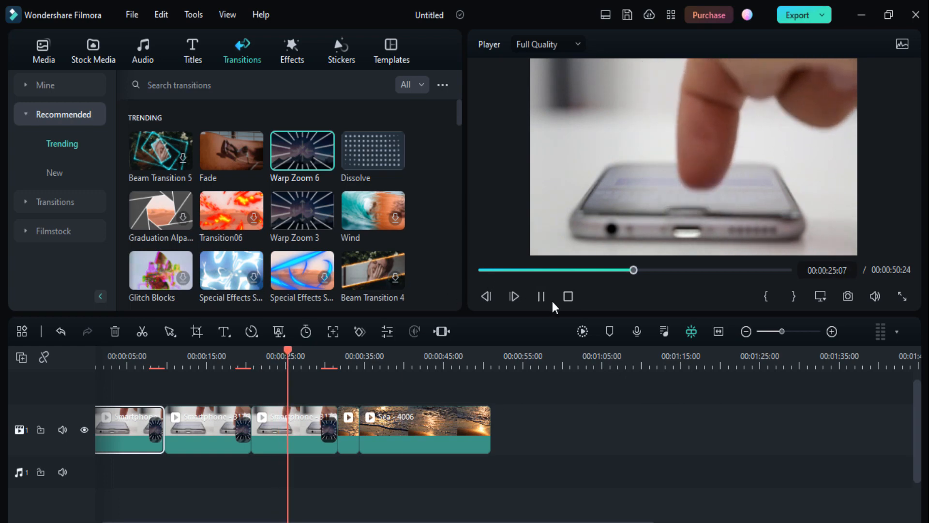
click(540, 296)
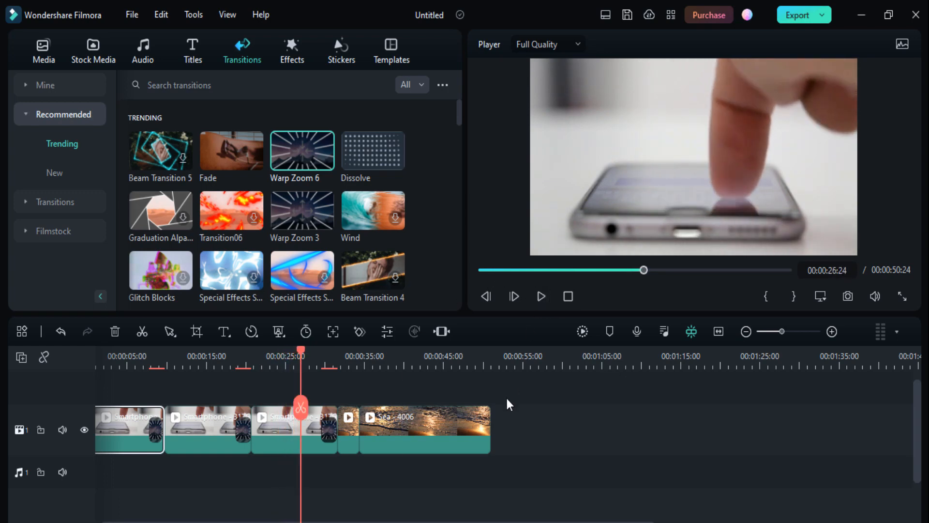
mouse_move(169, 331)
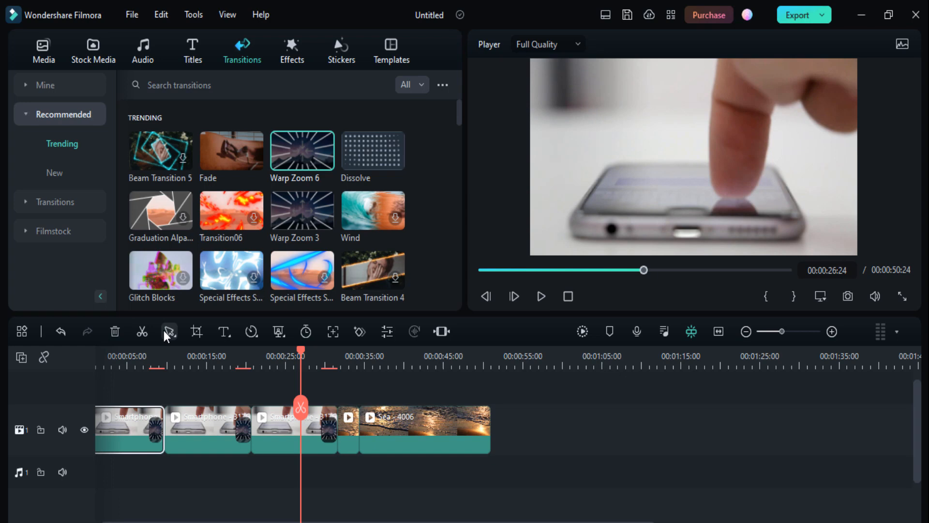
Open the timeline toolbar's split-mode dropdown and close it again
click(169, 331)
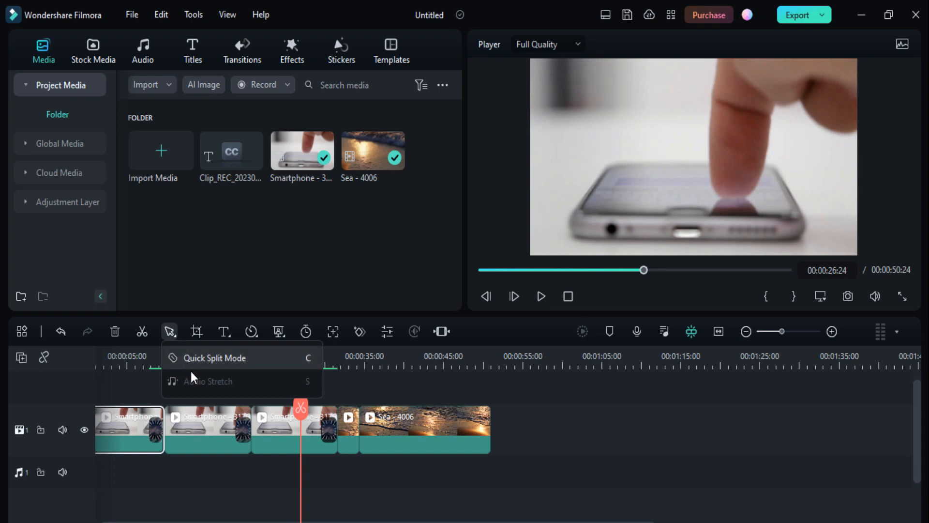
mouse_move(222, 381)
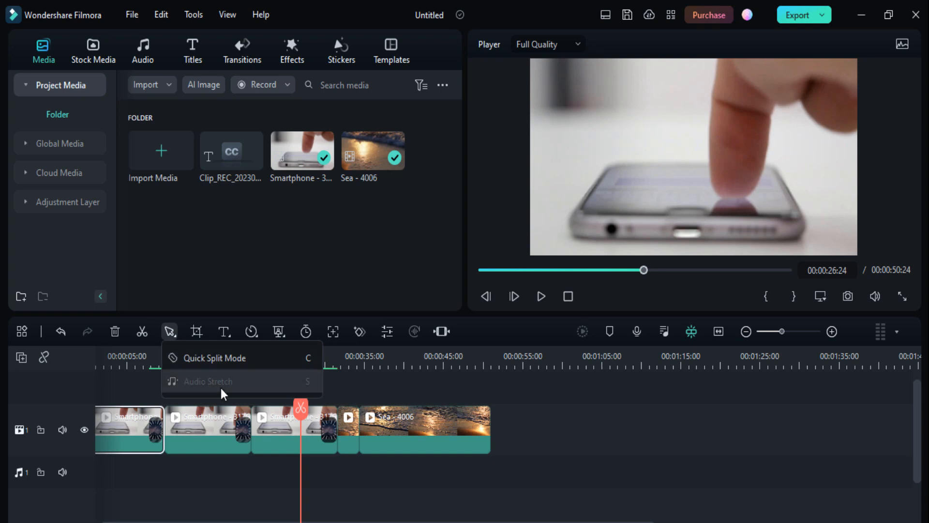
mouse_move(259, 493)
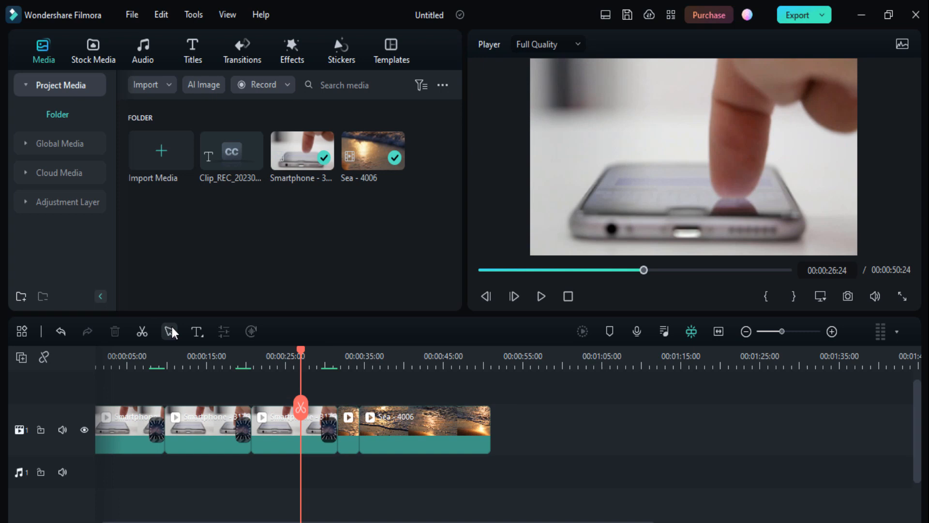
click(170, 331)
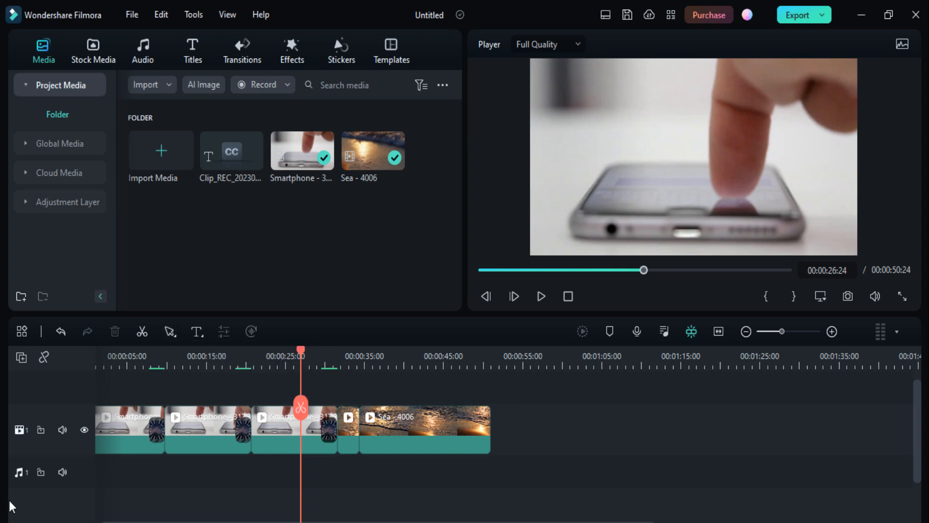
mouse_move(302, 280)
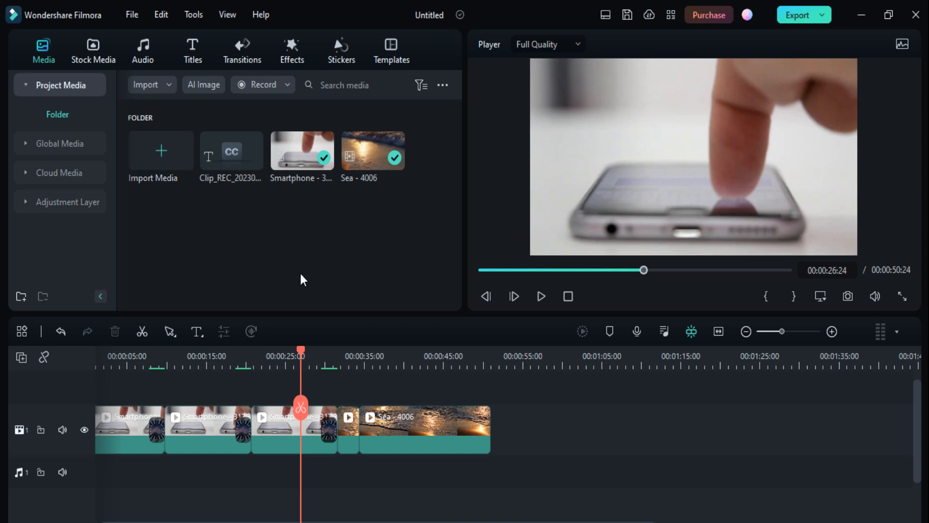
mouse_move(303, 277)
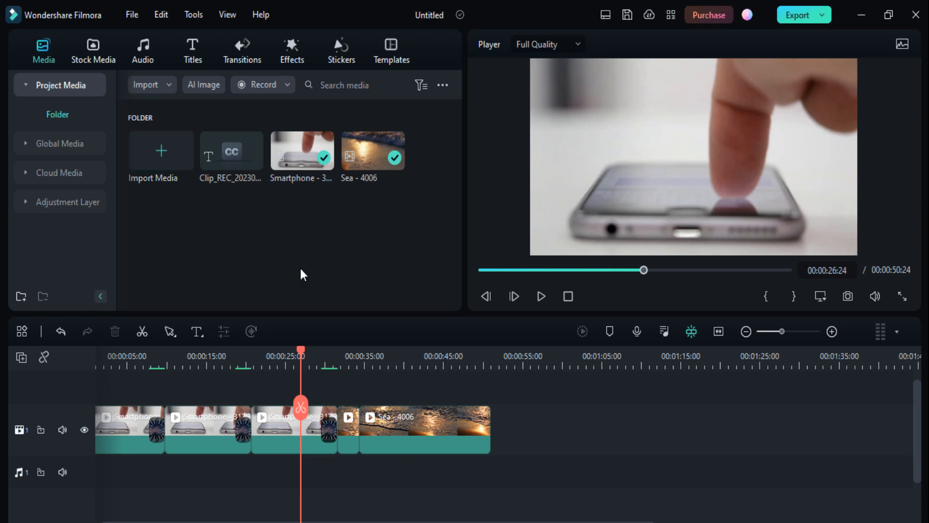
mouse_move(180, 296)
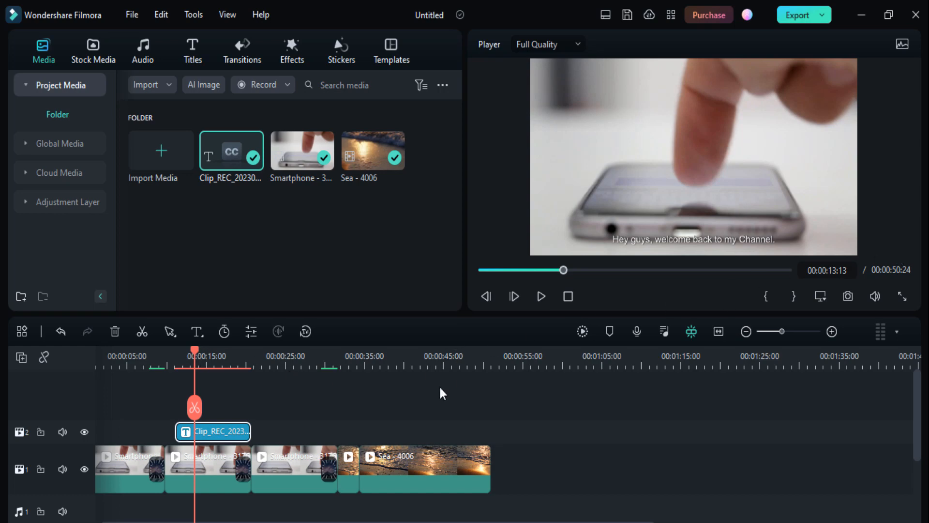
Open the settings for the Clip_REC subtitle clip on track 2
double_click(215, 431)
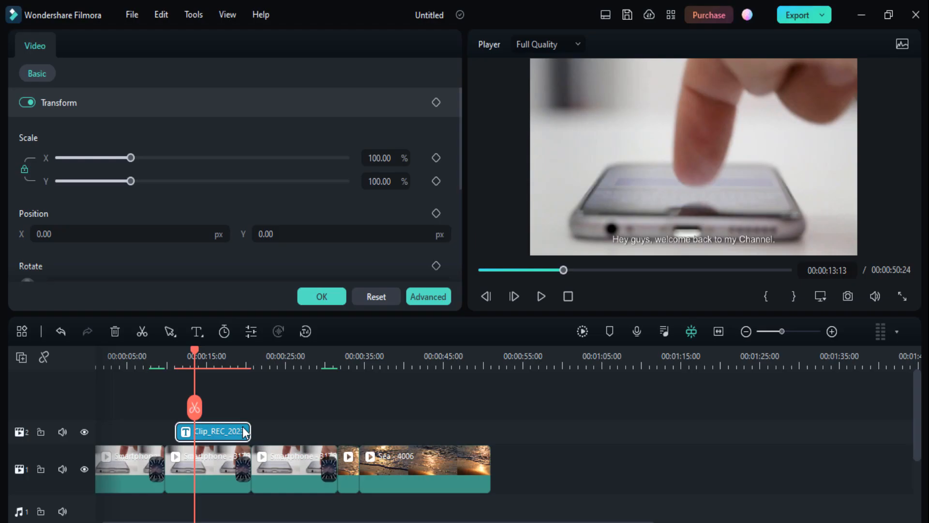
In Edit Subtitle File, set font size 62, apply it to all captions, and confirm
double_click(211, 431)
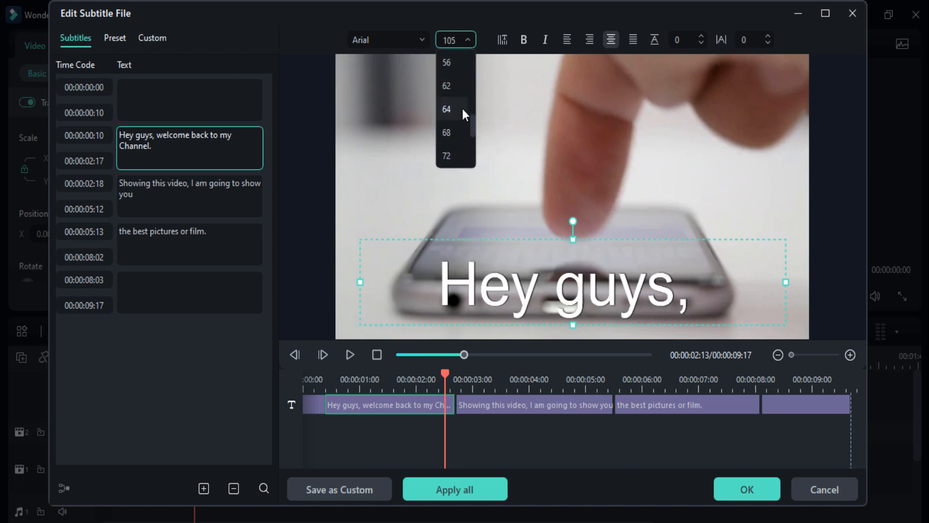
click(447, 86)
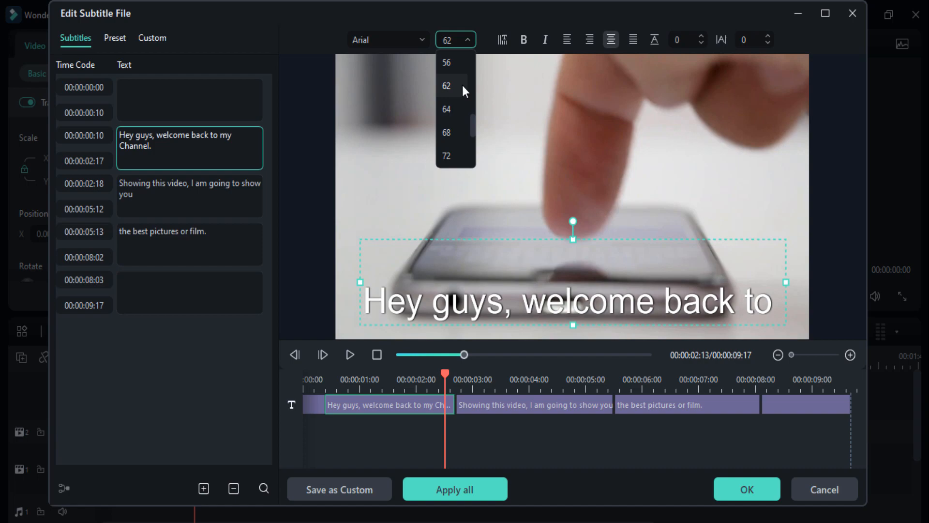
click(445, 85)
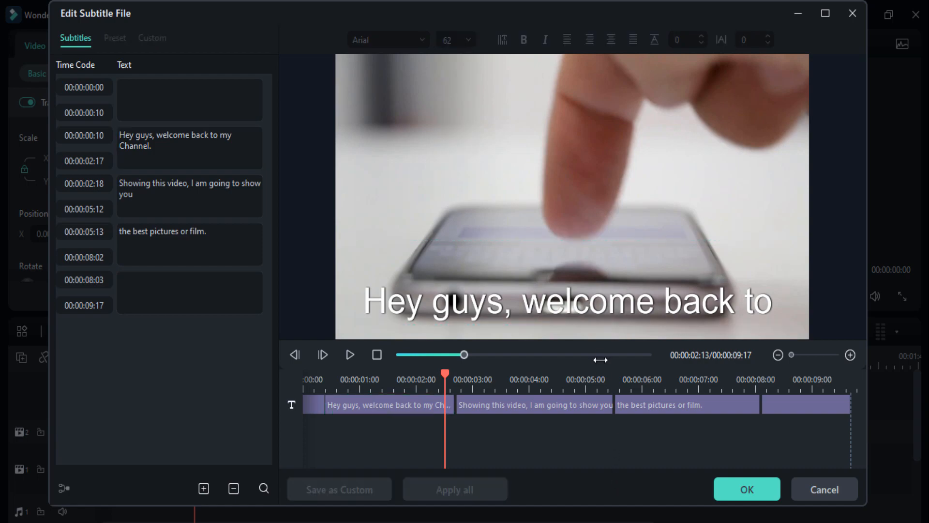
click(746, 489)
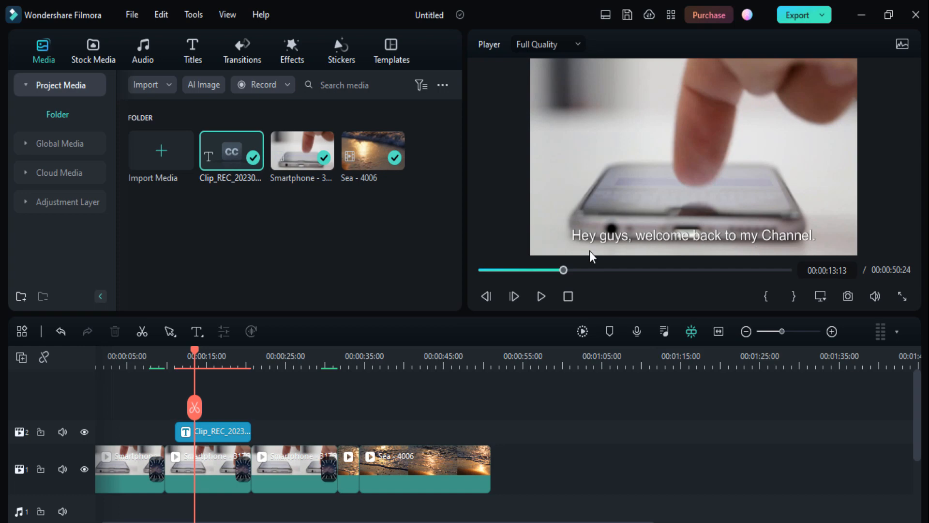
mouse_move(689, 265)
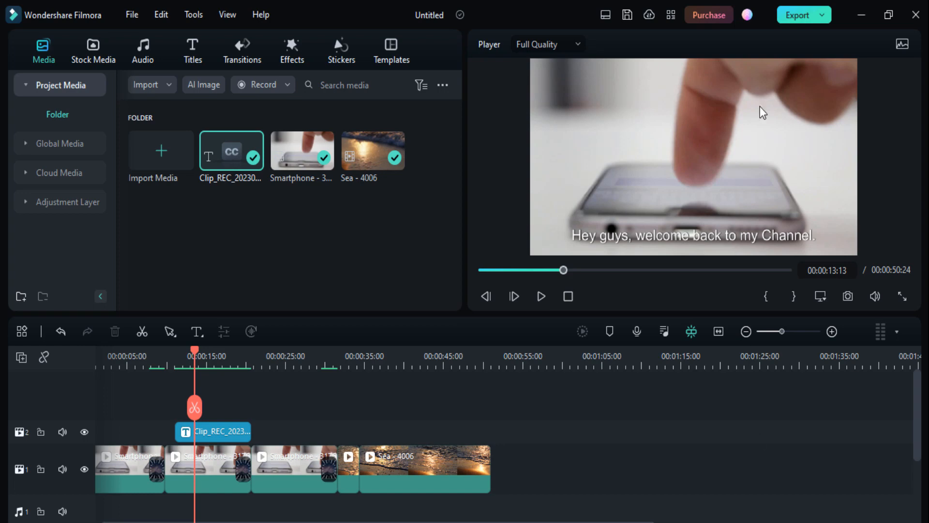
mouse_move(647, 488)
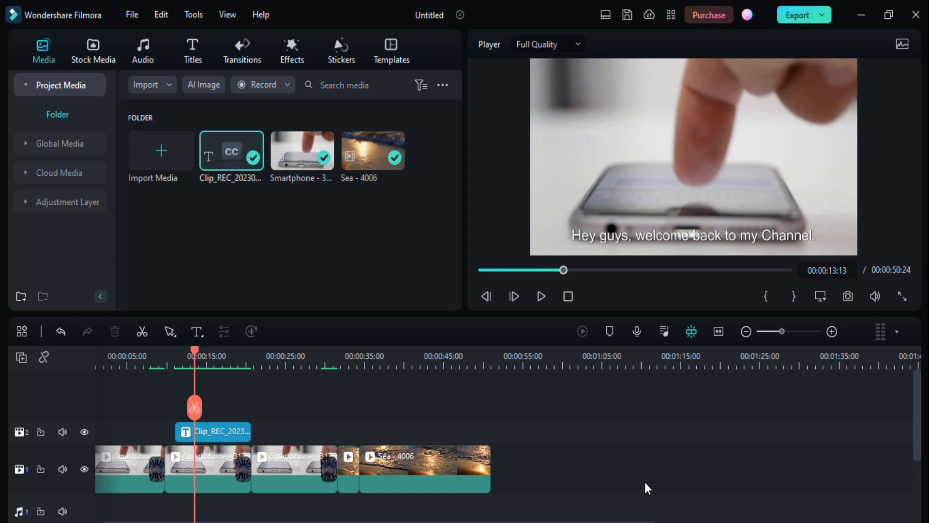